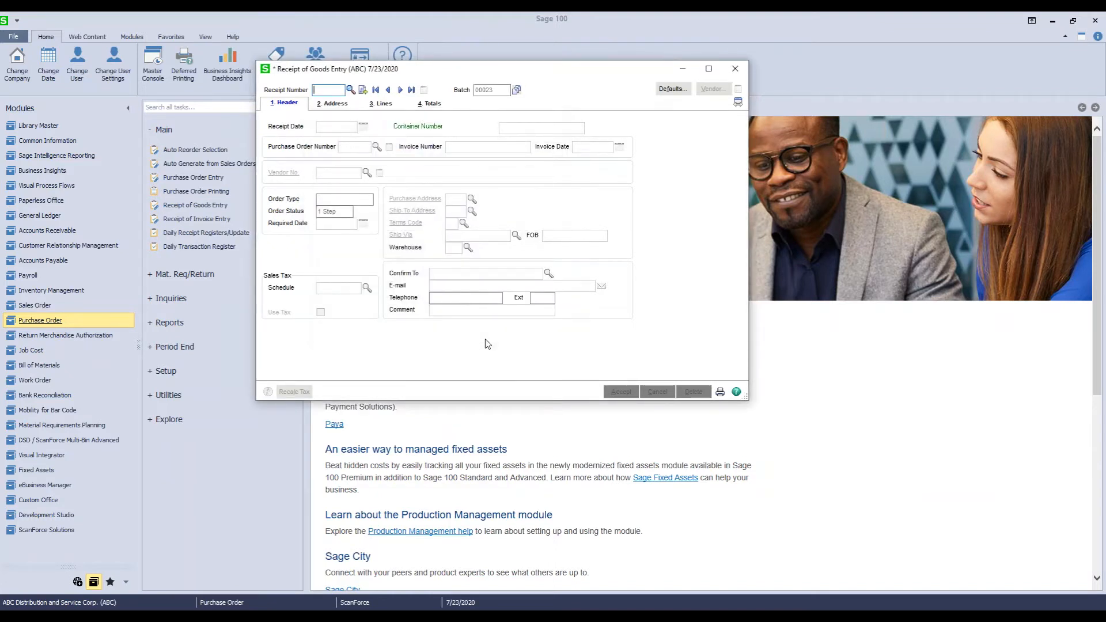
mouse_move(413, 135)
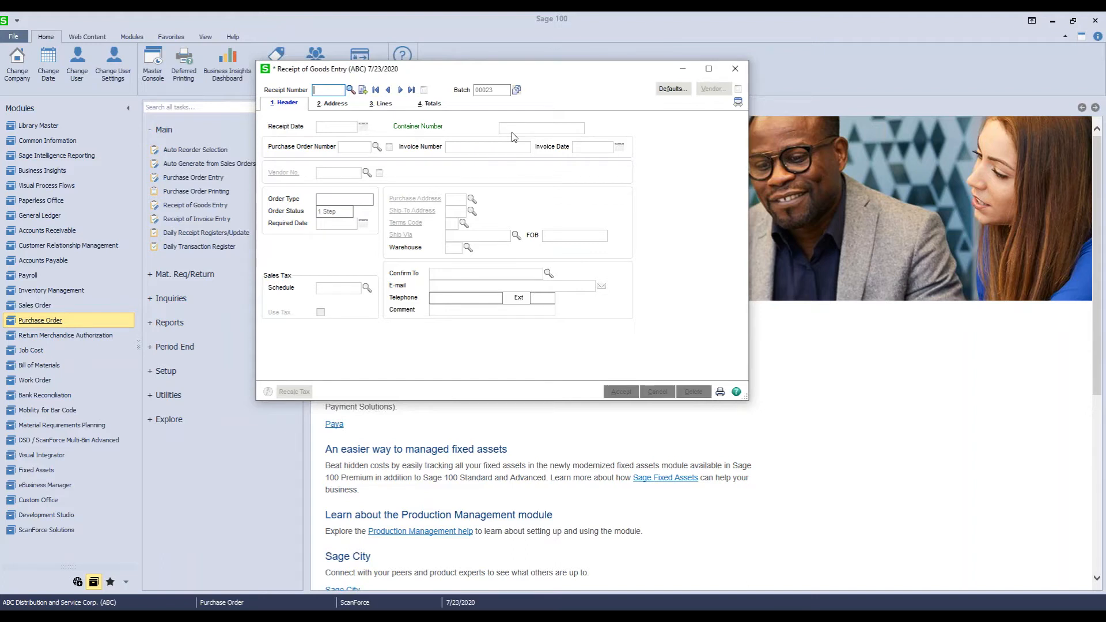
mouse_move(735, 69)
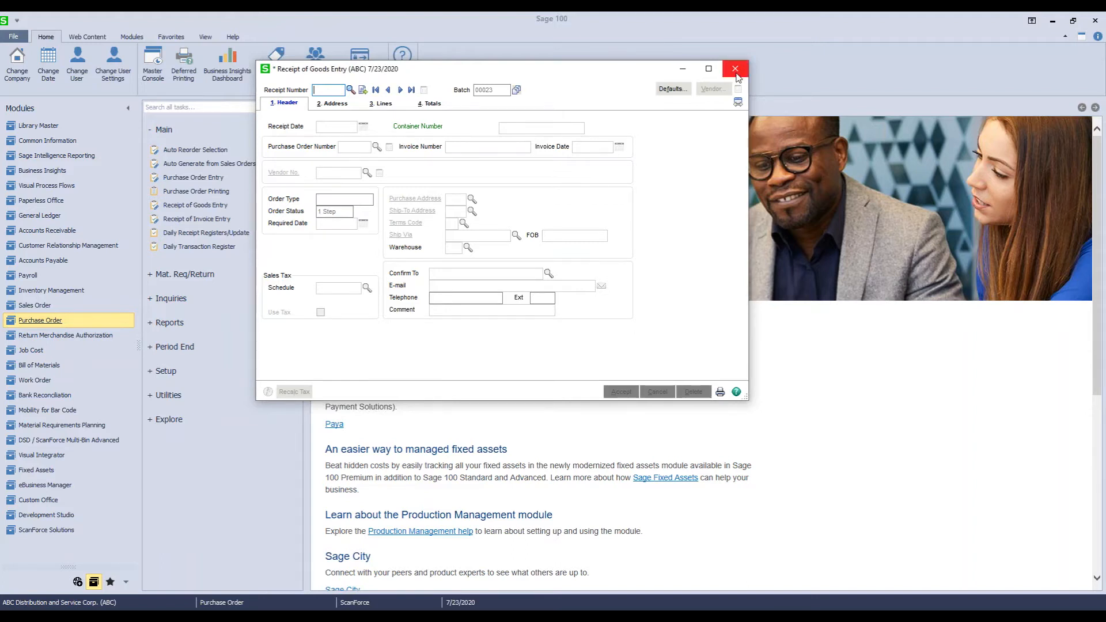
Close the empty receipt form and list the containers available to receive, including ABC-123.
left_click(735, 68)
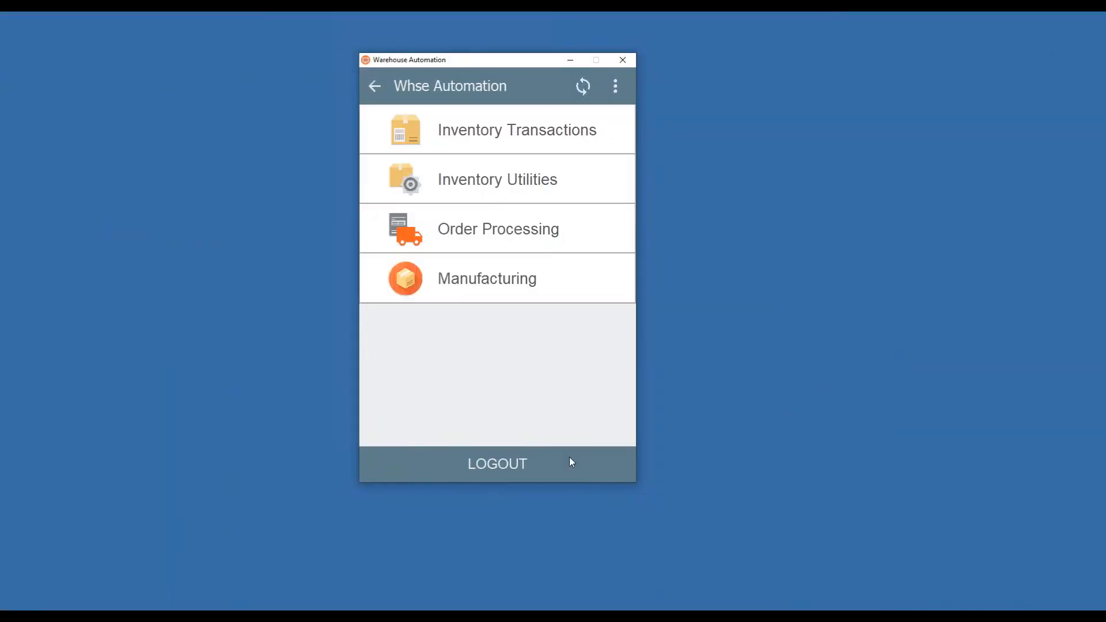
left_click(498, 228)
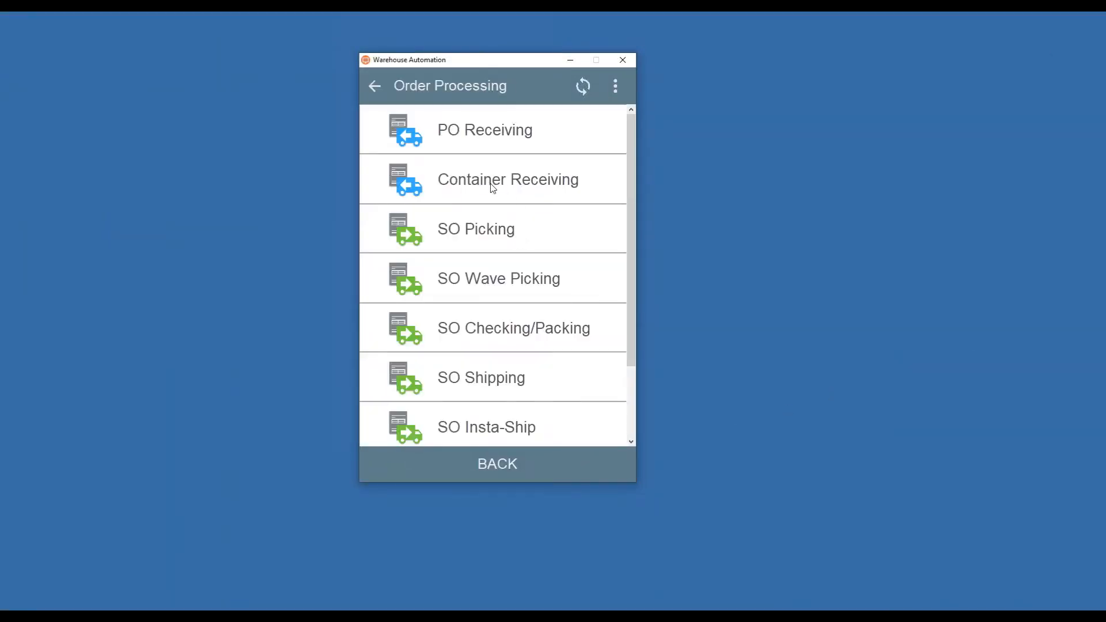
left_click(492, 180)
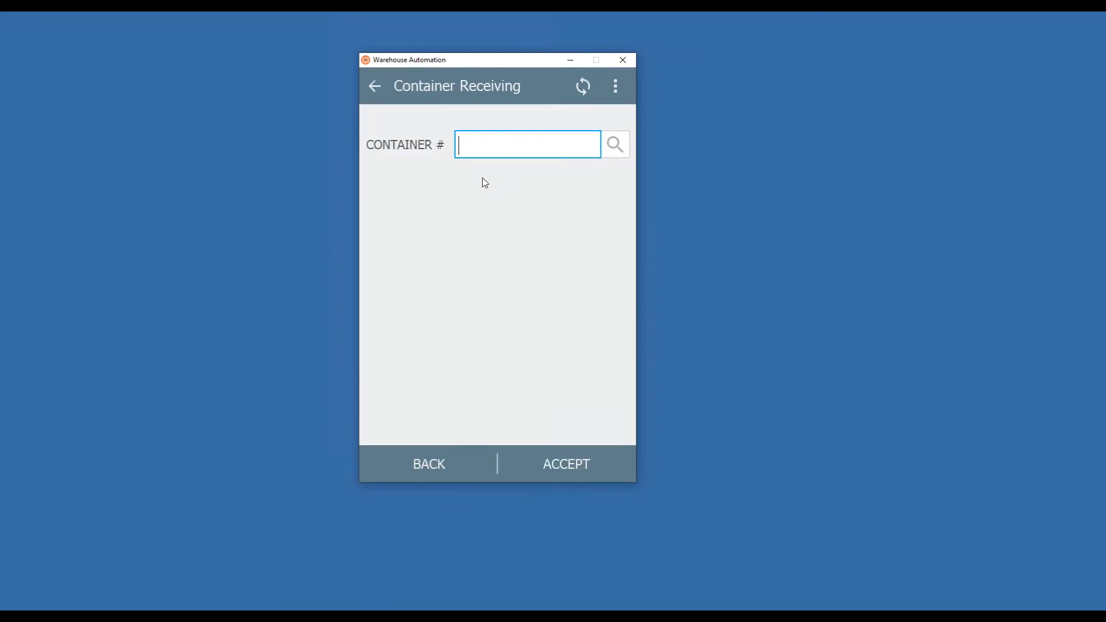
mouse_move(621, 146)
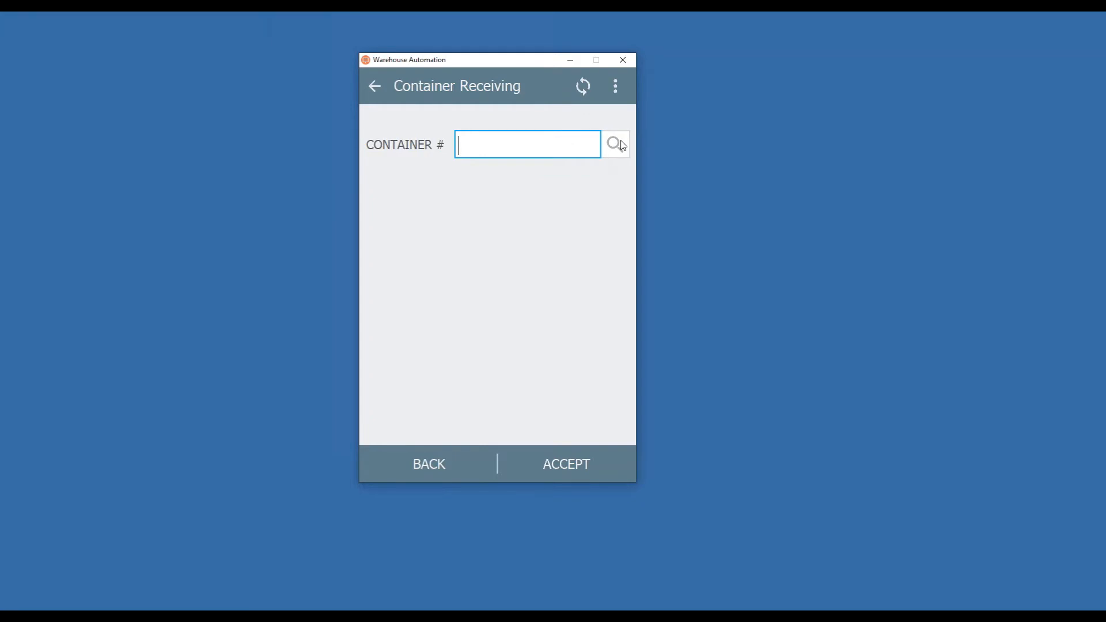
left_click(616, 143)
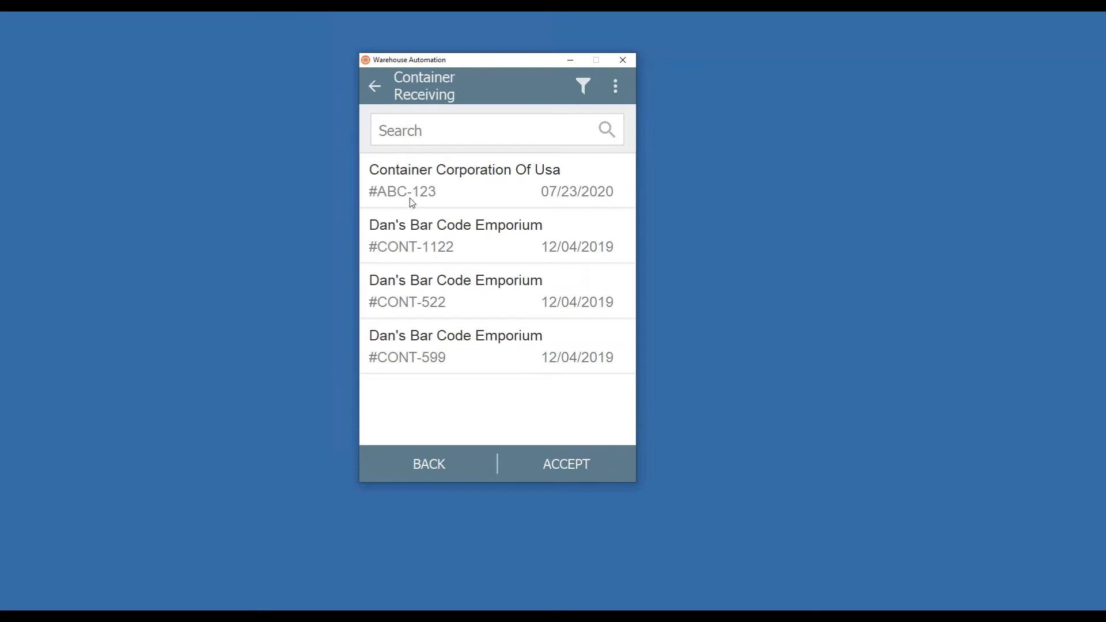
mouse_move(425, 205)
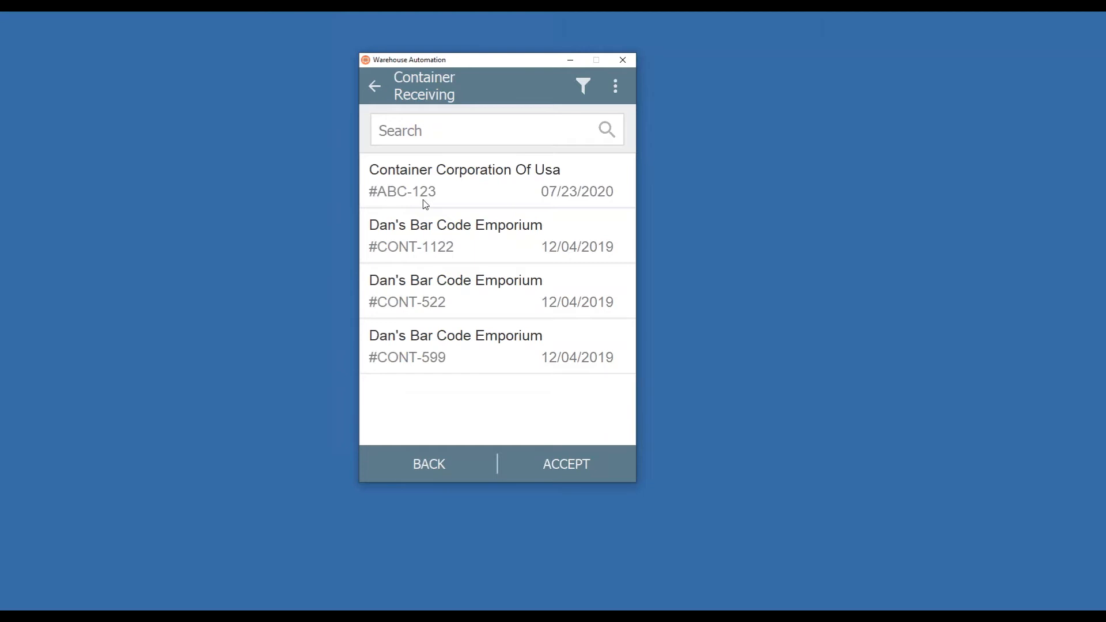
Select container ABC-123 and receive it from warehouse 999 into warehouse 000 Central.
left_click(464, 180)
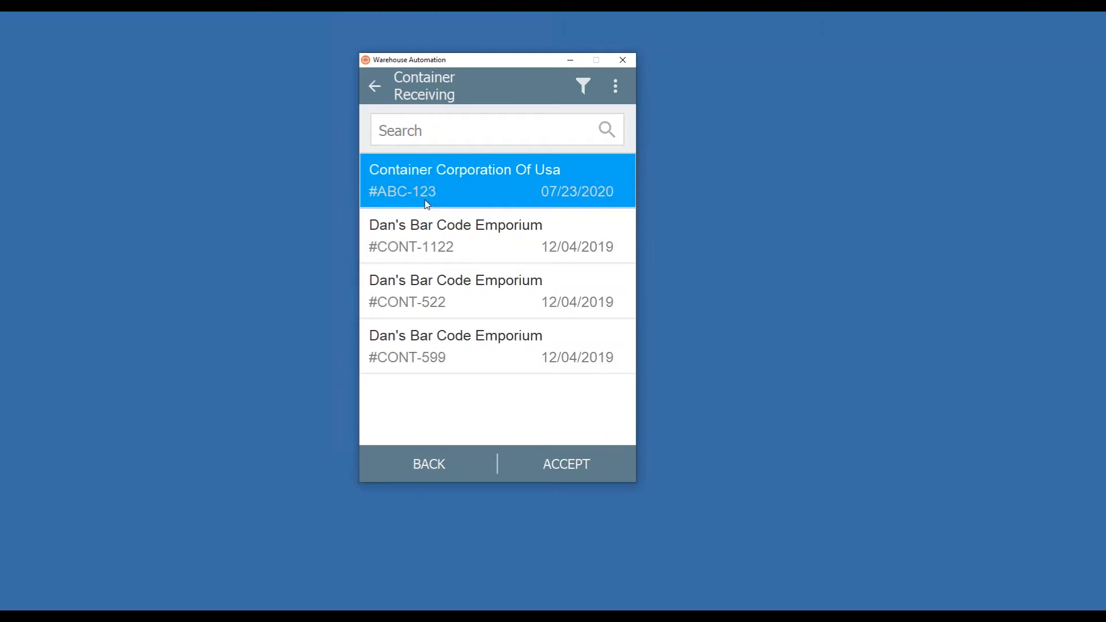
mouse_move(592, 455)
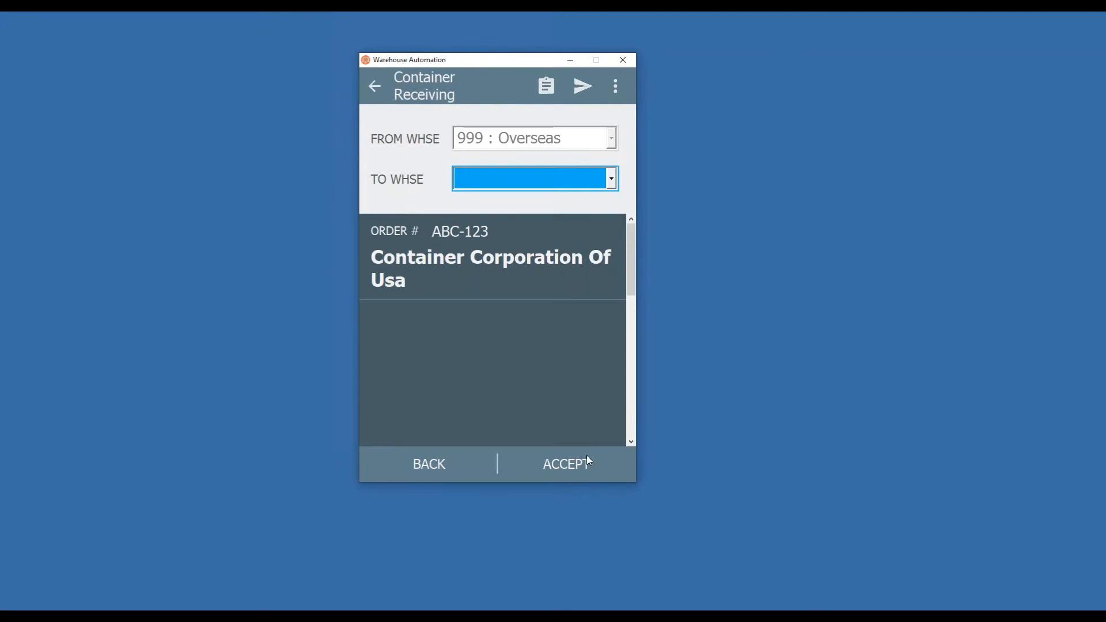
mouse_move(442, 143)
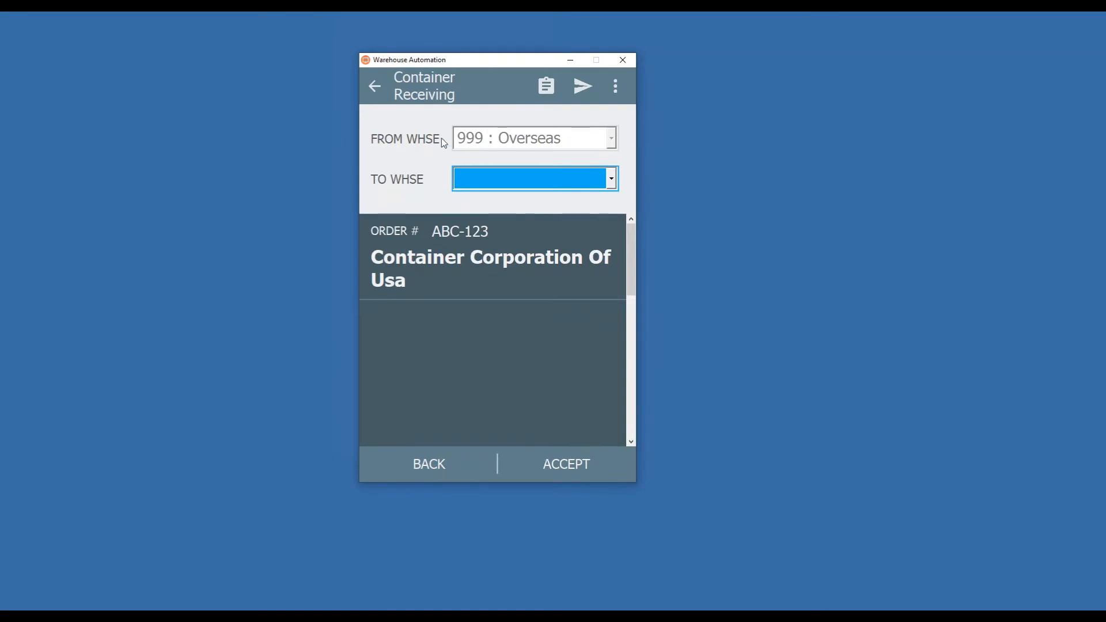
mouse_move(483, 152)
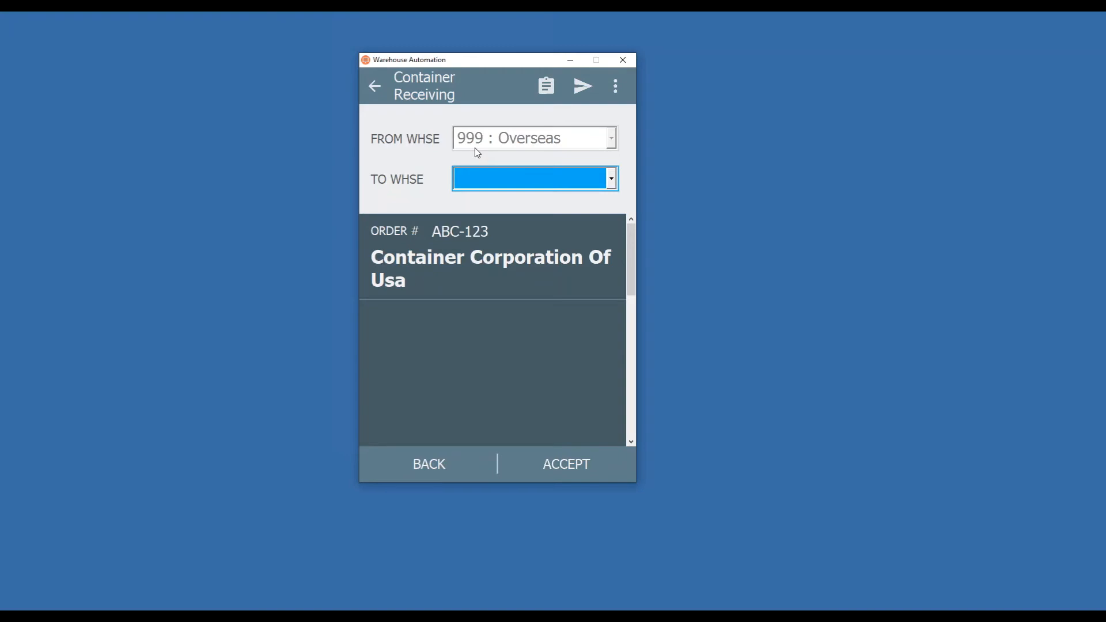
left_click(611, 178)
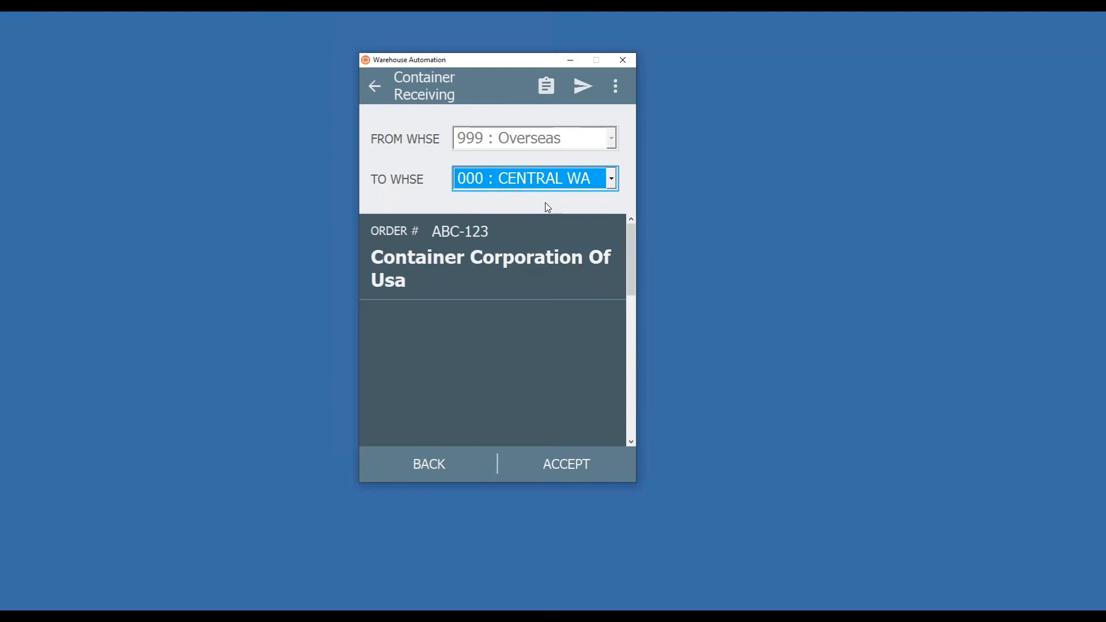
left_click(567, 464)
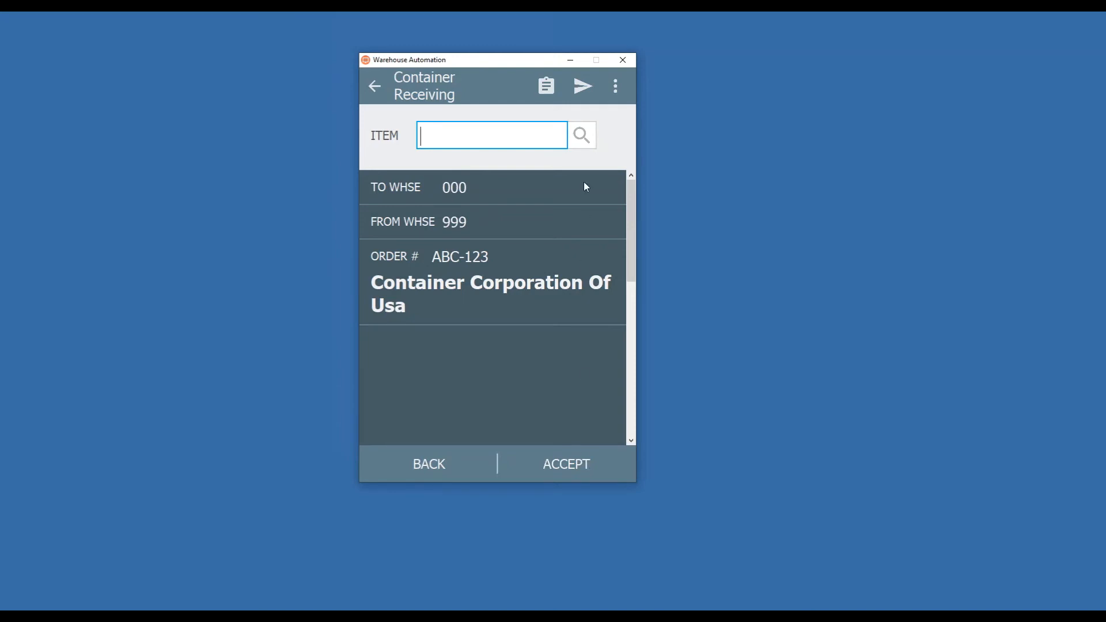
Select the AM/FM STEREO item on ABC-123, then view the collected-records summary.
left_click(582, 135)
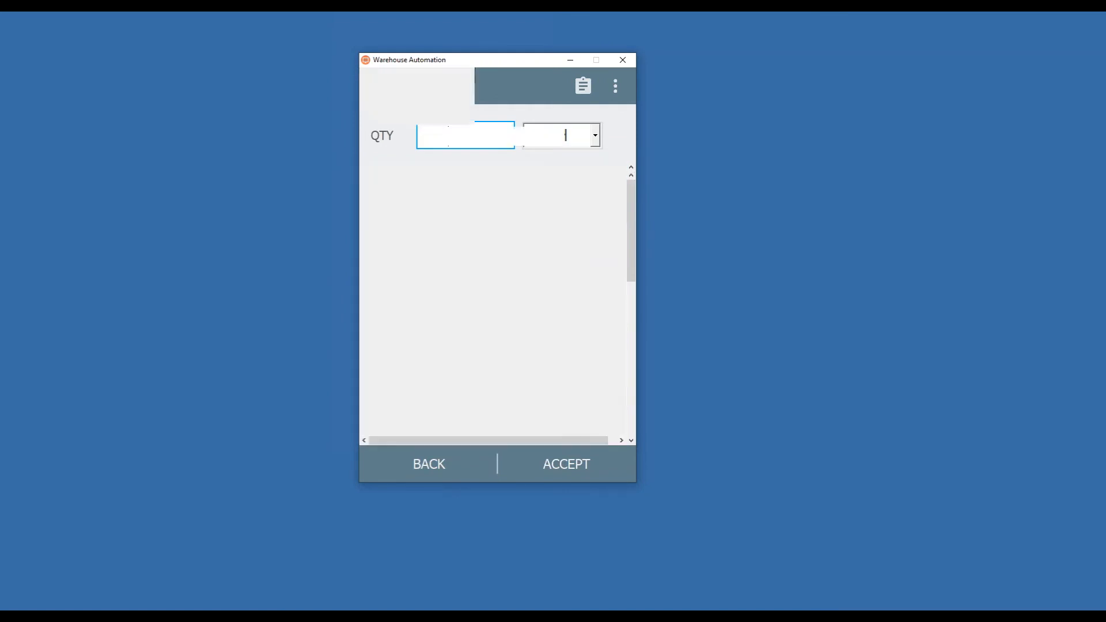
left_click(566, 464)
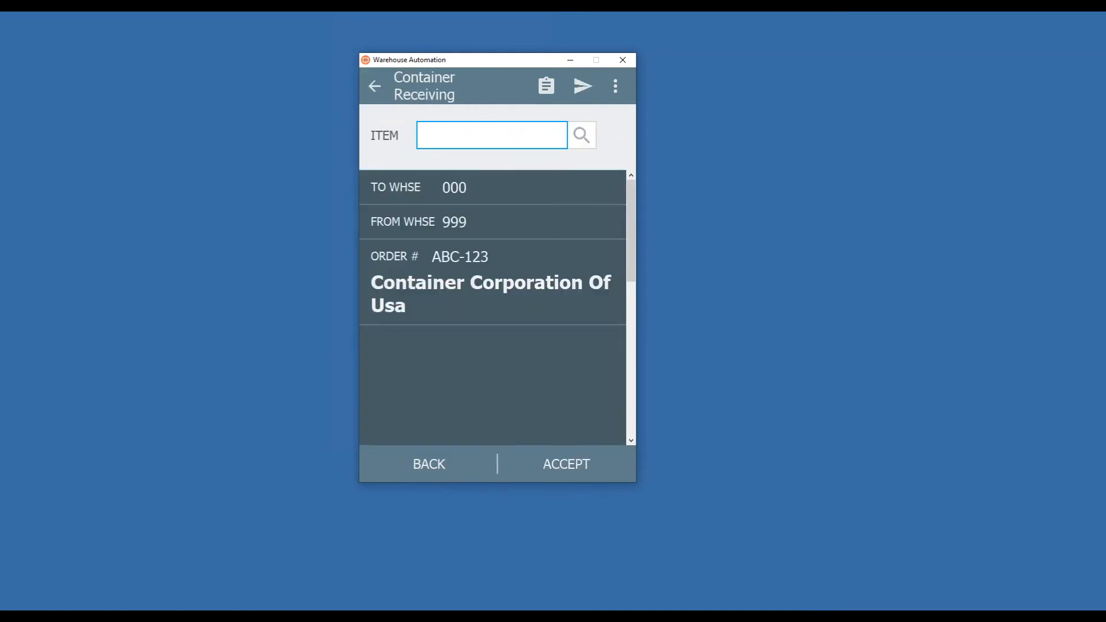
left_click(492, 135)
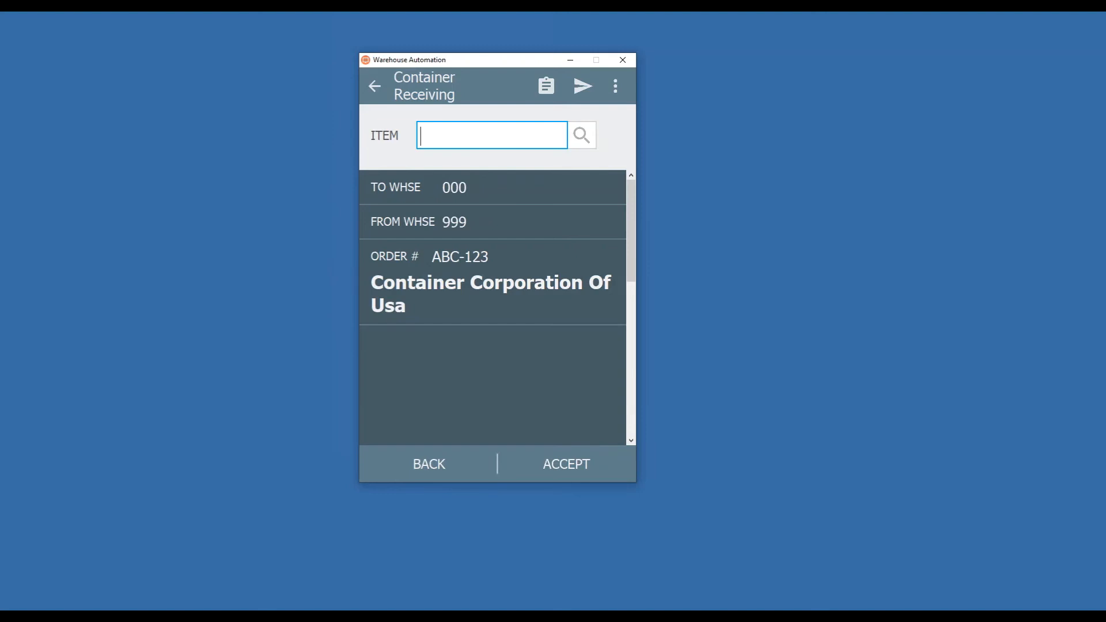
left_click(582, 135)
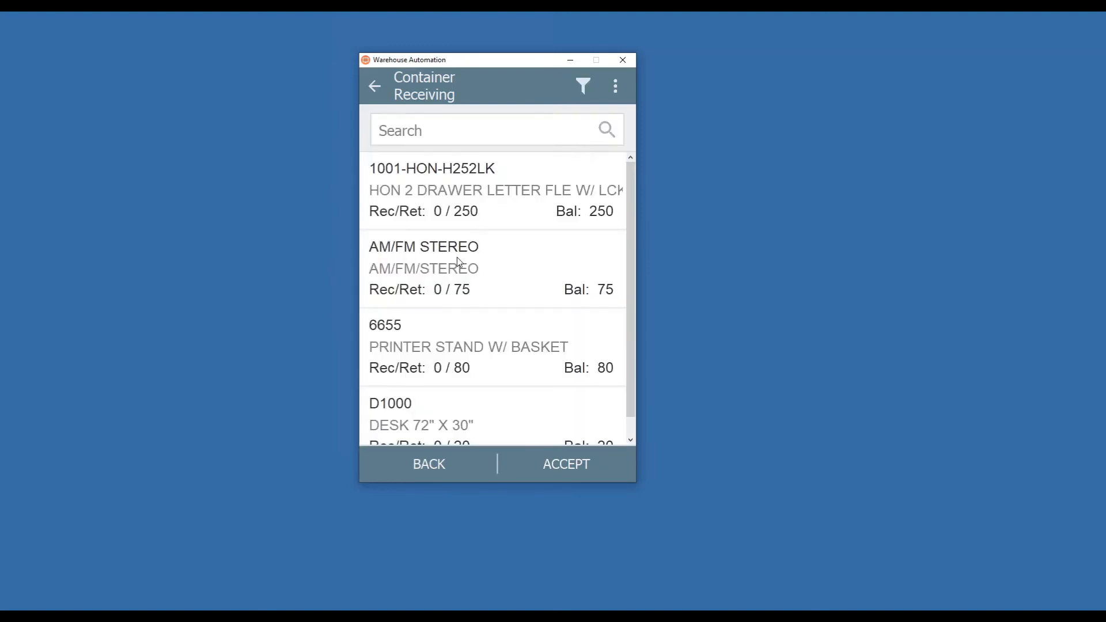
left_click(446, 268)
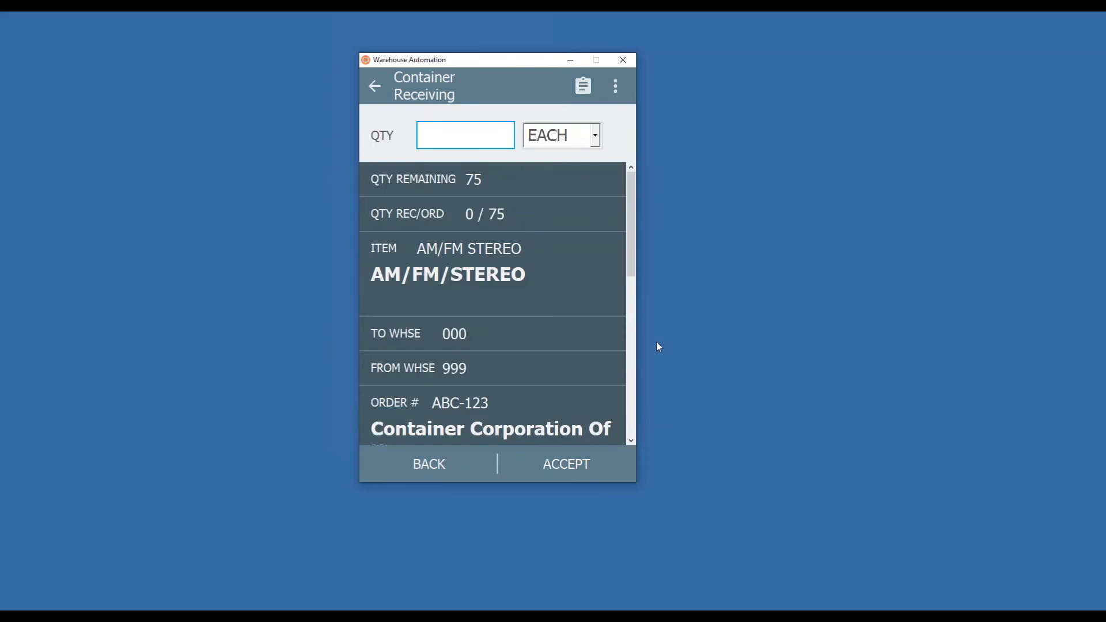
left_click(567, 464)
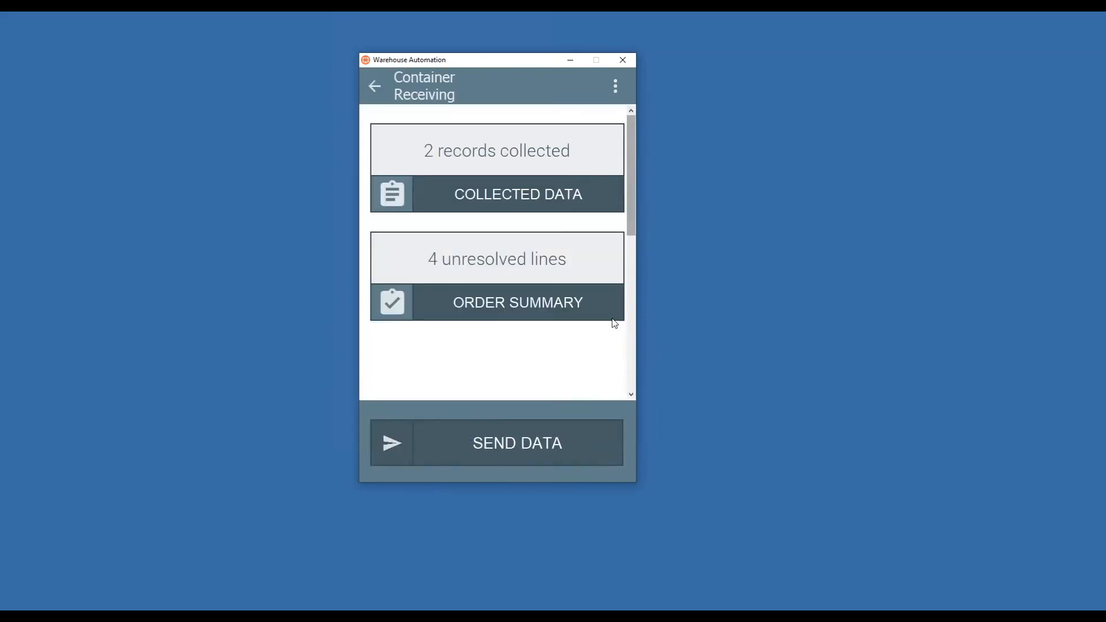
mouse_move(587, 362)
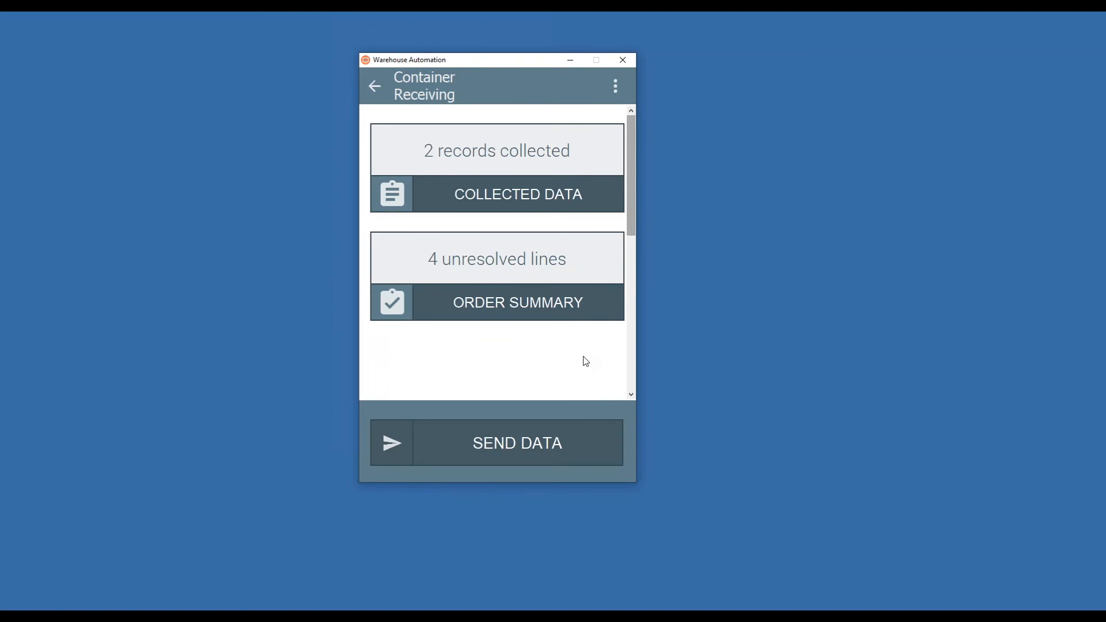
Send the 2 collected records, triggering the warning about 4 unresolved lines.
left_click(517, 443)
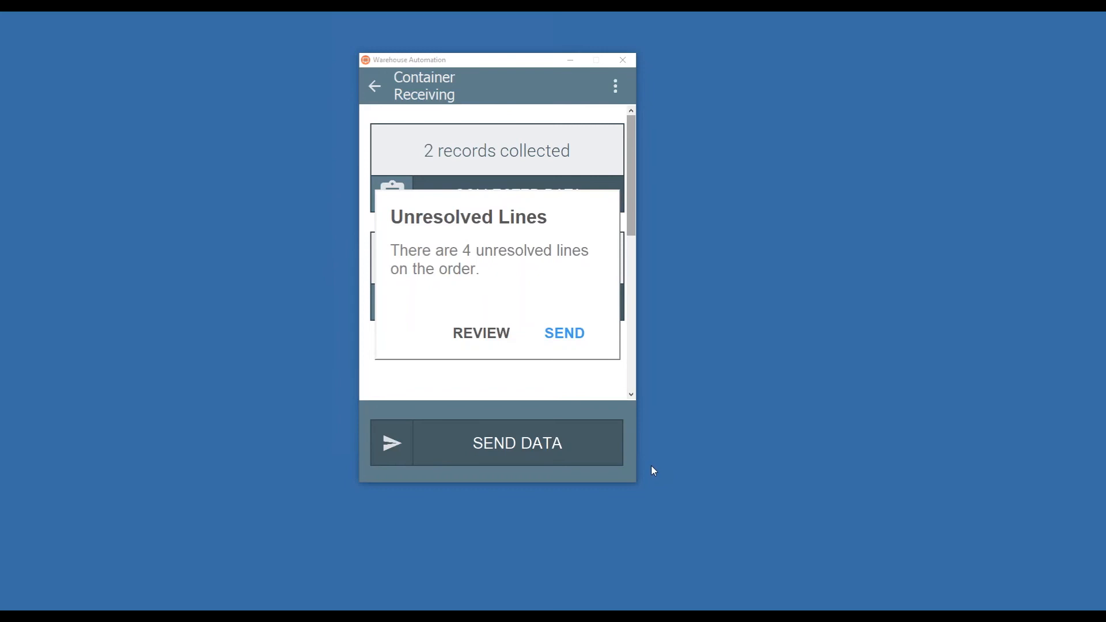
Send the receipt data anyway, ignoring the 4 unresolved lines warning.
left_click(564, 334)
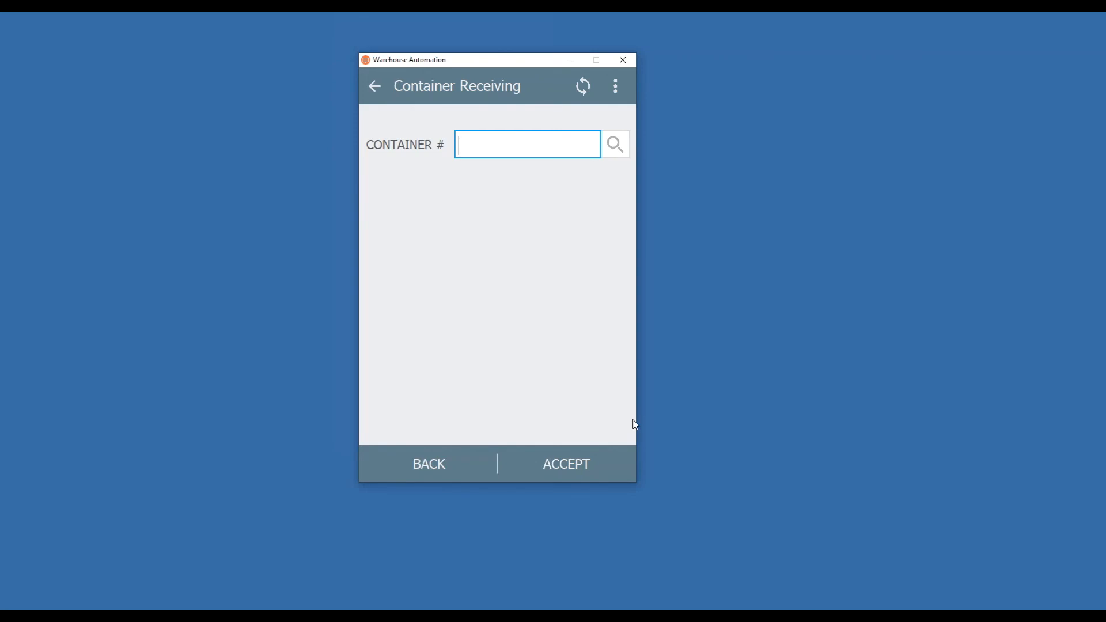
mouse_move(123, 464)
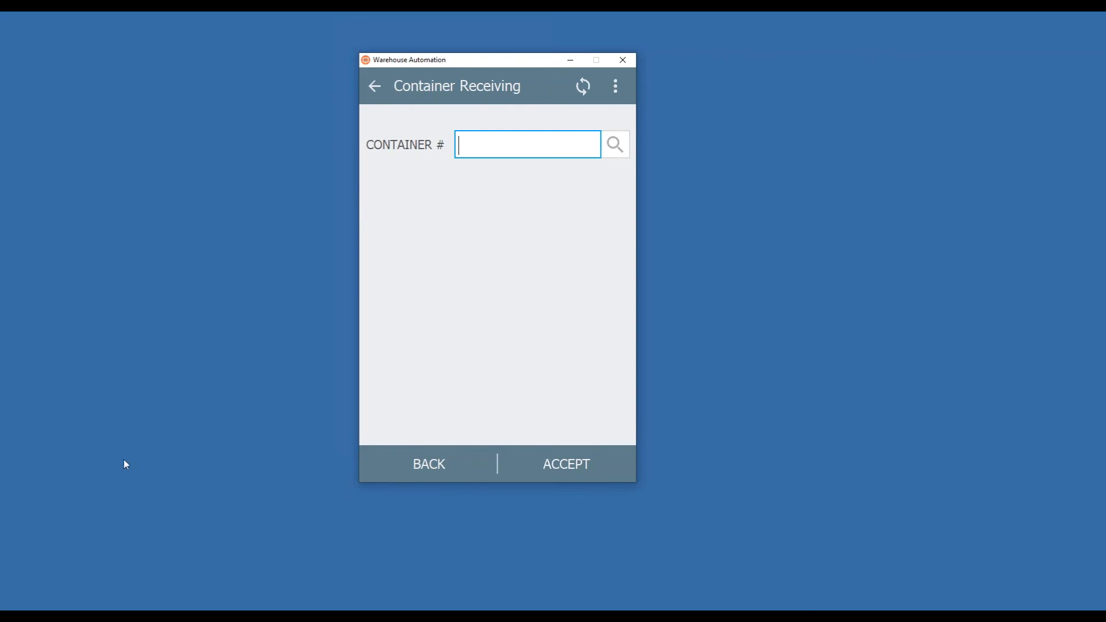